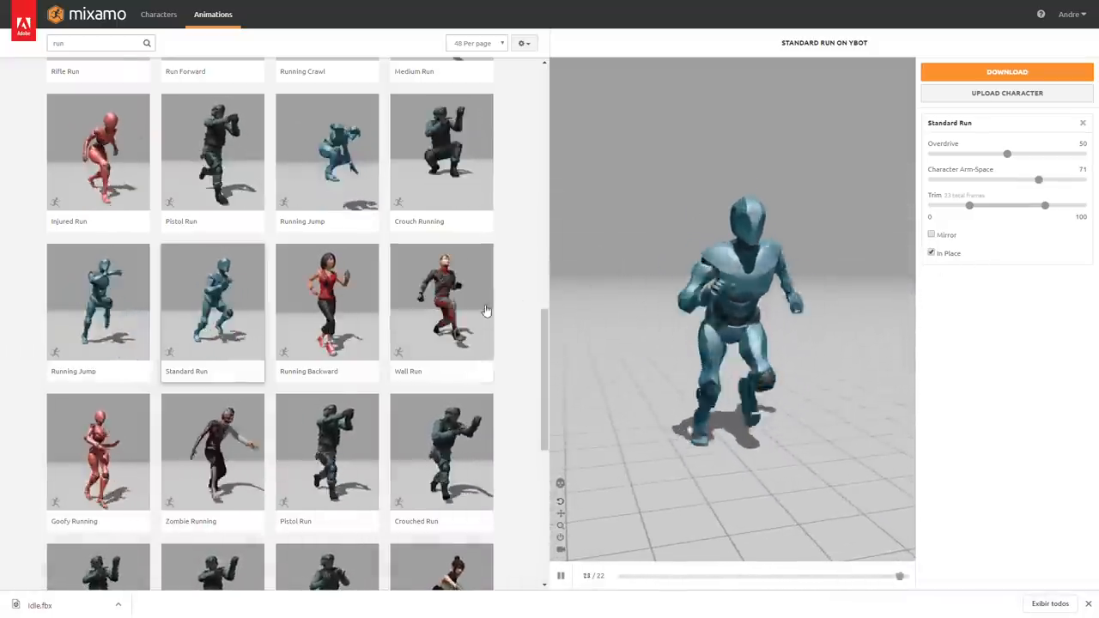
Step: Search the Mixamo animation library for 'sword'
{"action": "type", "text": "sword"}
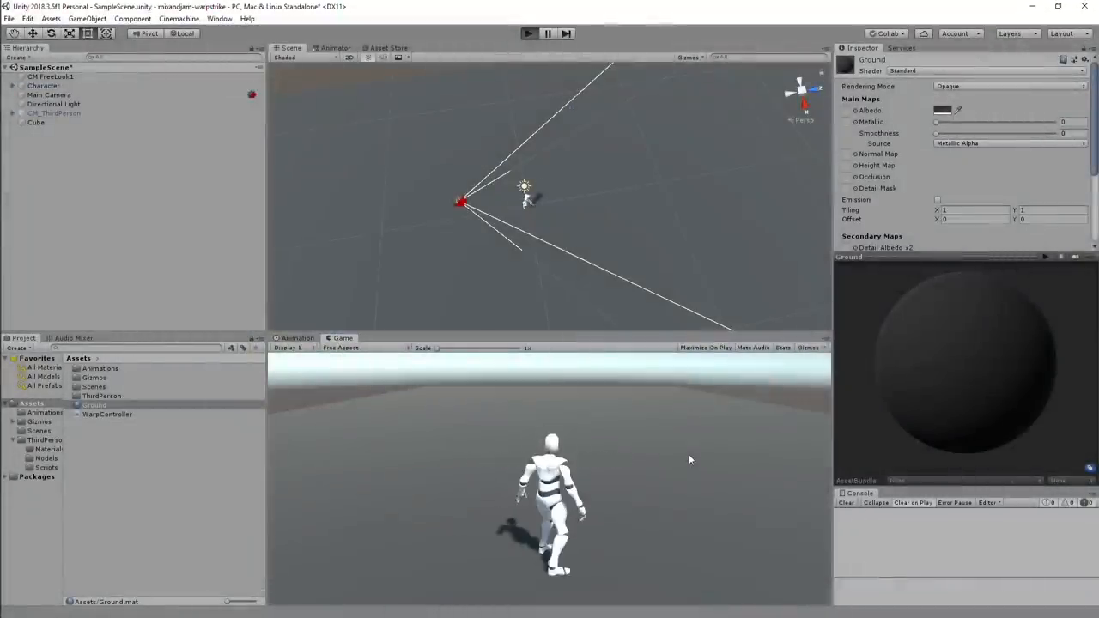
Step: Test character movement in Play mode and open the DOTween Utility Panel
{"action": "left_click", "coordinate": [527, 34]}
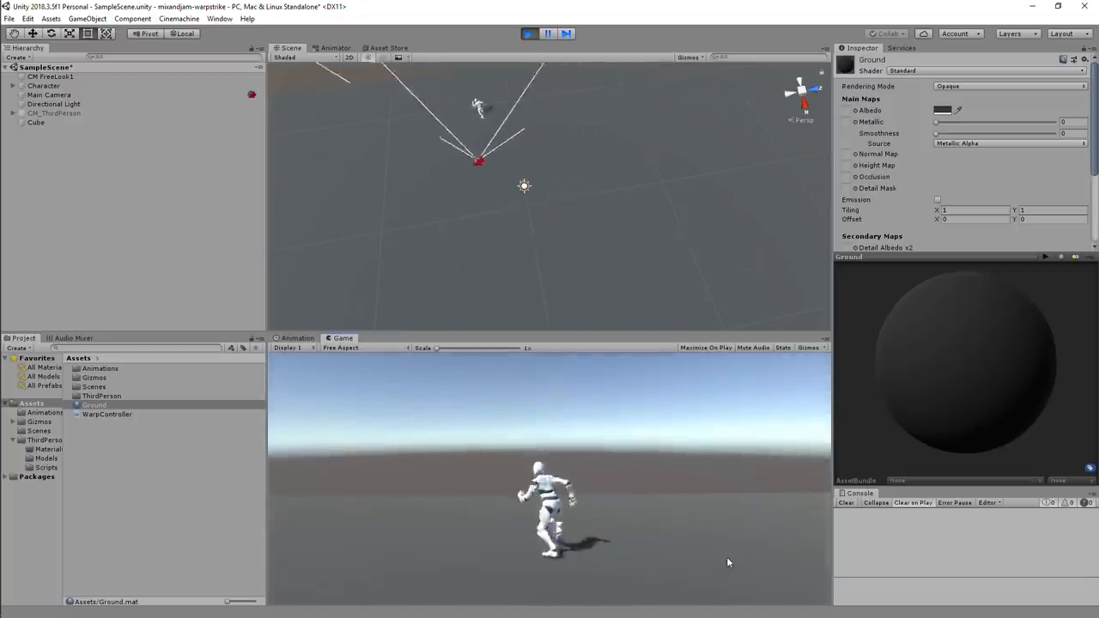
{"action": "left_click", "coordinate": [335, 47]}
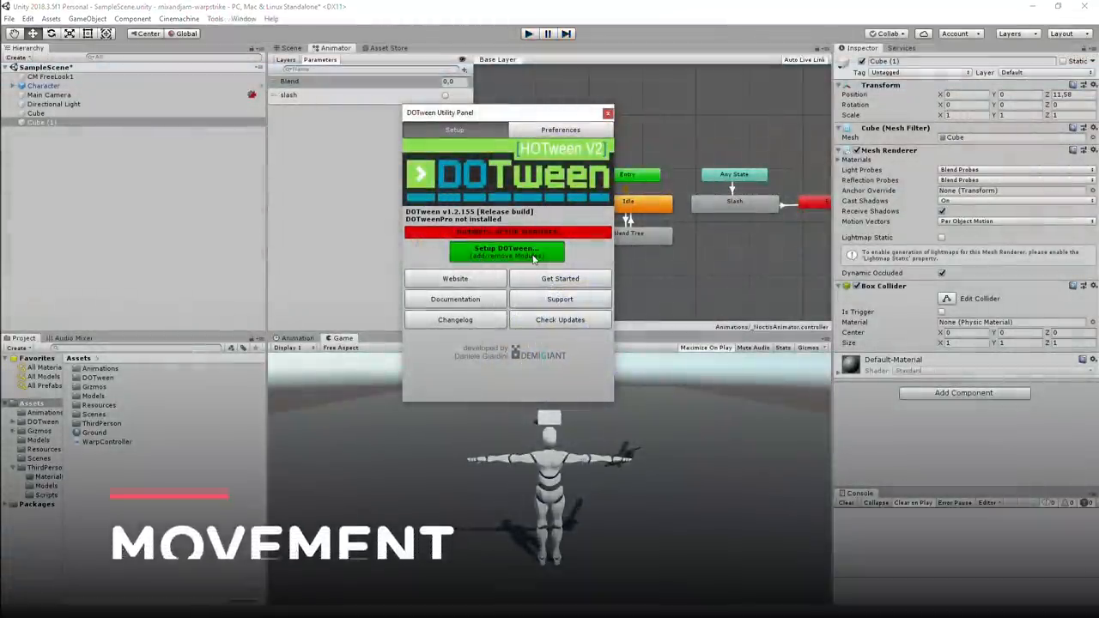
Step: Run Setup DOTween from the DOTween Utility Panel
{"action": "left_click", "coordinate": [506, 251]}
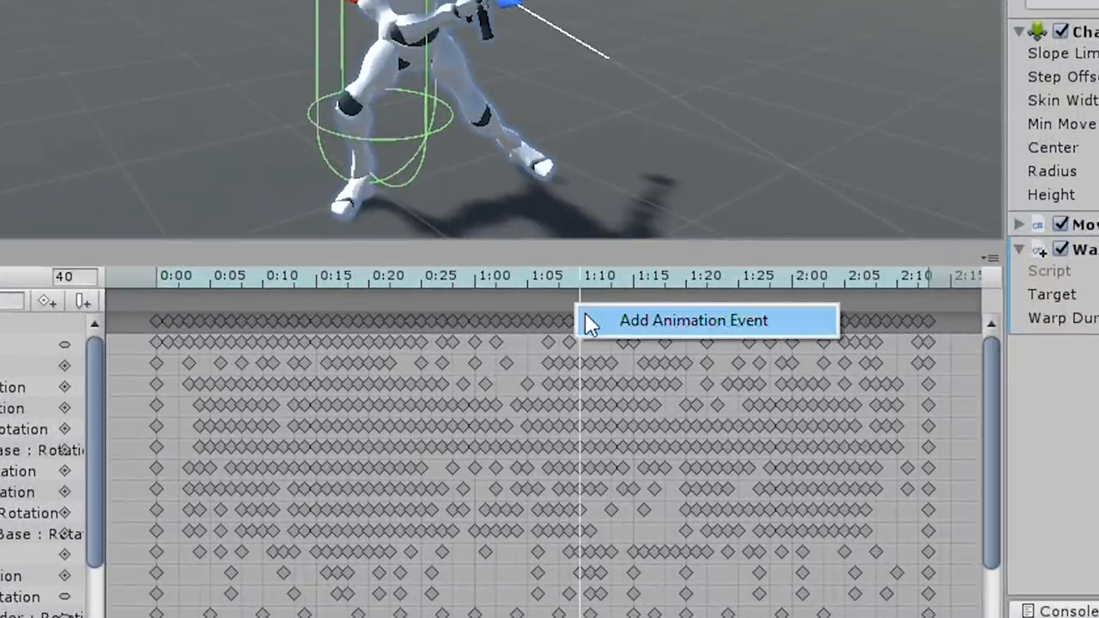
Step: Add an animation event at 1:10 in the Slash clip calling Warp()
{"action": "left_click", "coordinate": [693, 320]}
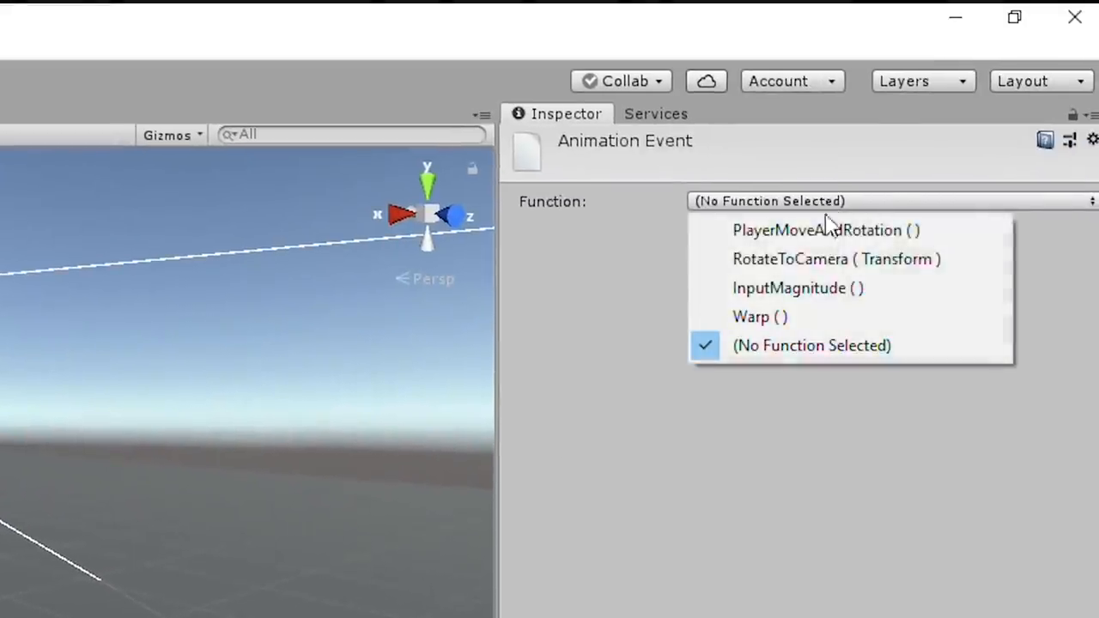
{"action": "left_click", "coordinate": [759, 316]}
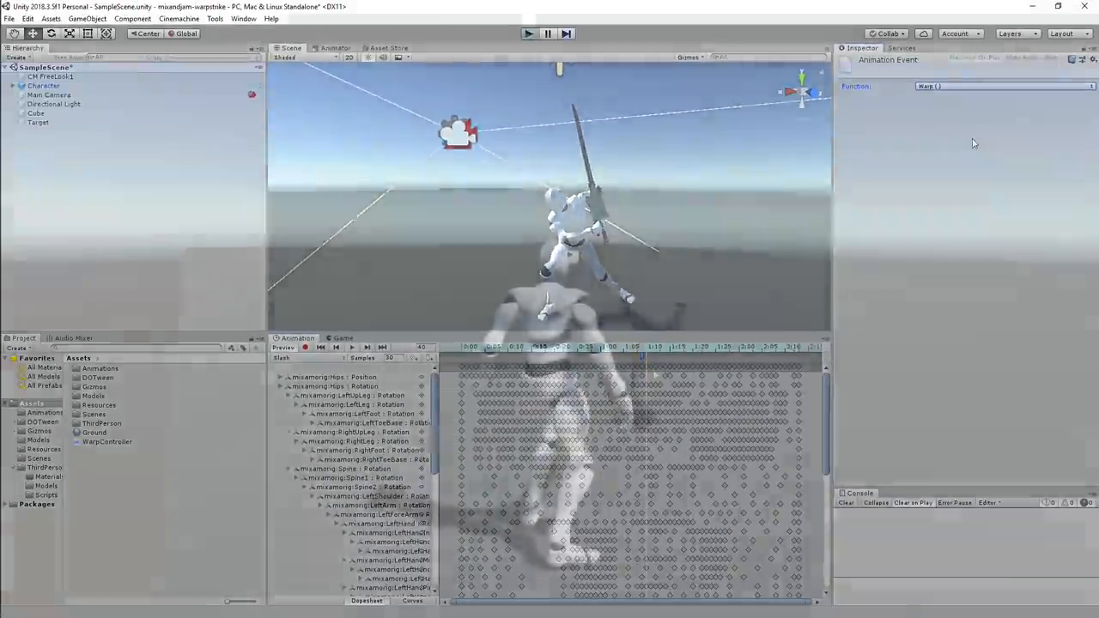
{"action": "left_click", "coordinate": [528, 34]}
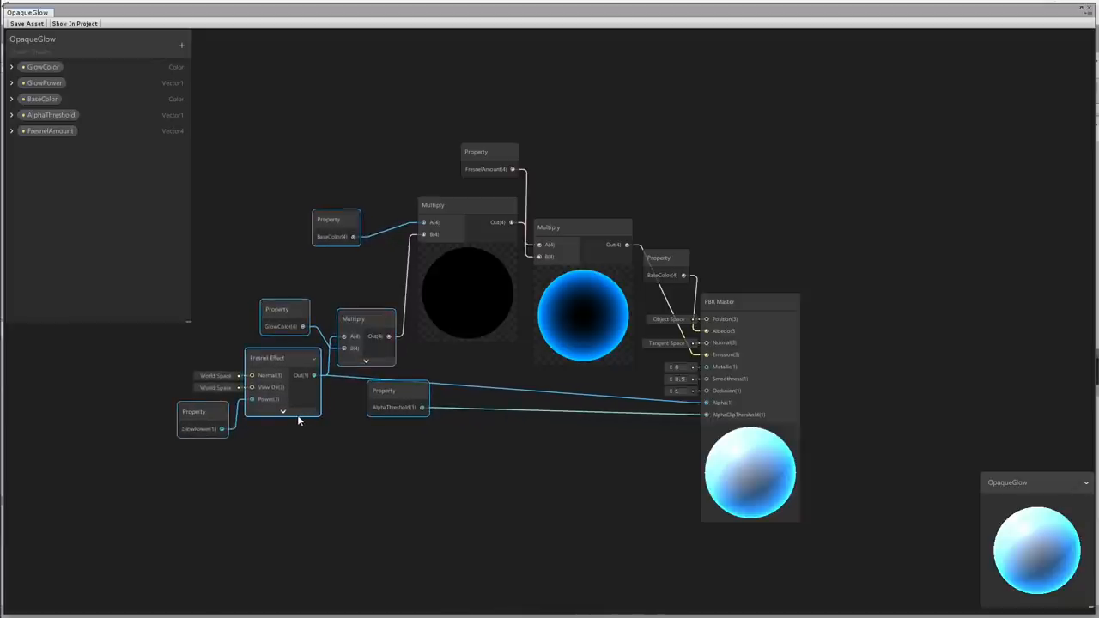
{"action": "mouse_move", "coordinate": [295, 418]}
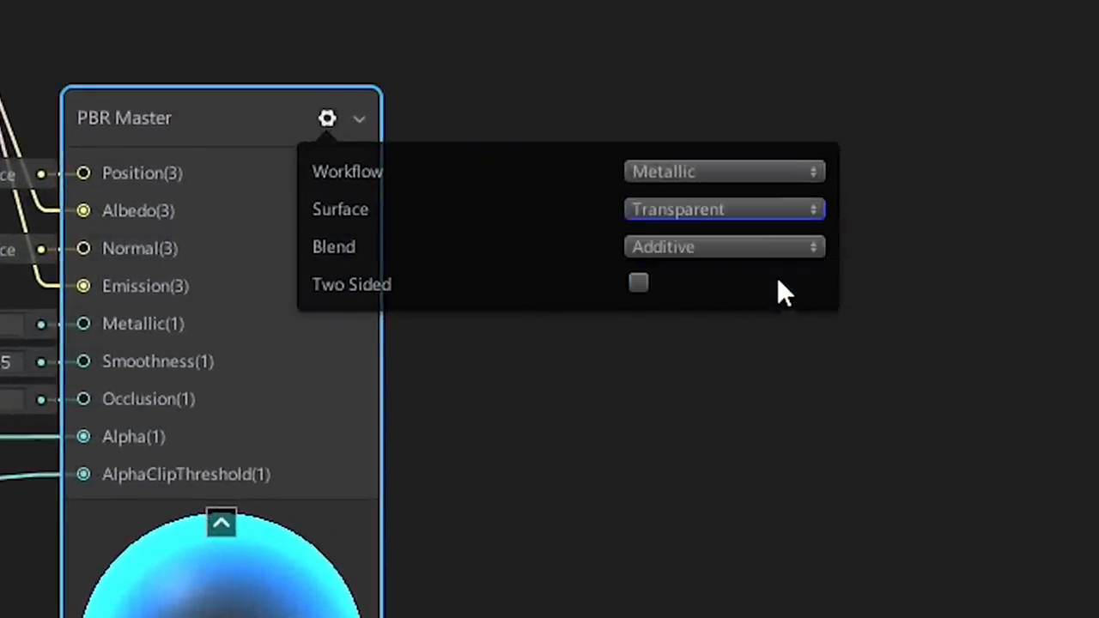
Step: Open the PBR Master node settings for Transparent surface and Additive blending
{"action": "left_click", "coordinate": [724, 247]}
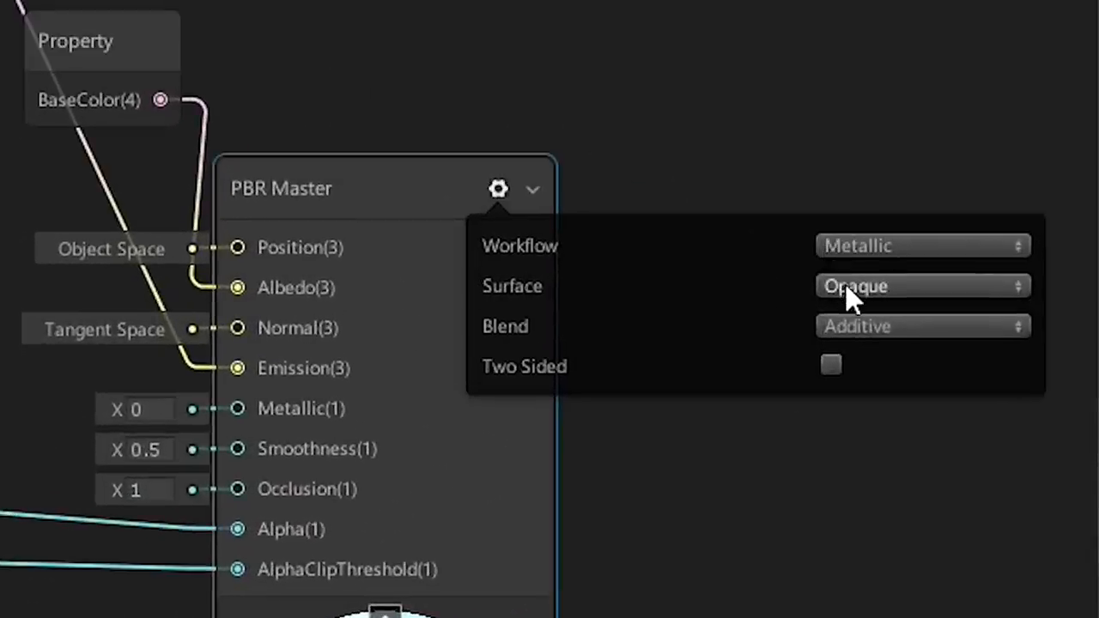
Step: Set the OpaqueGlow PBR Master surface to Opaque
{"action": "left_click", "coordinate": [922, 286]}
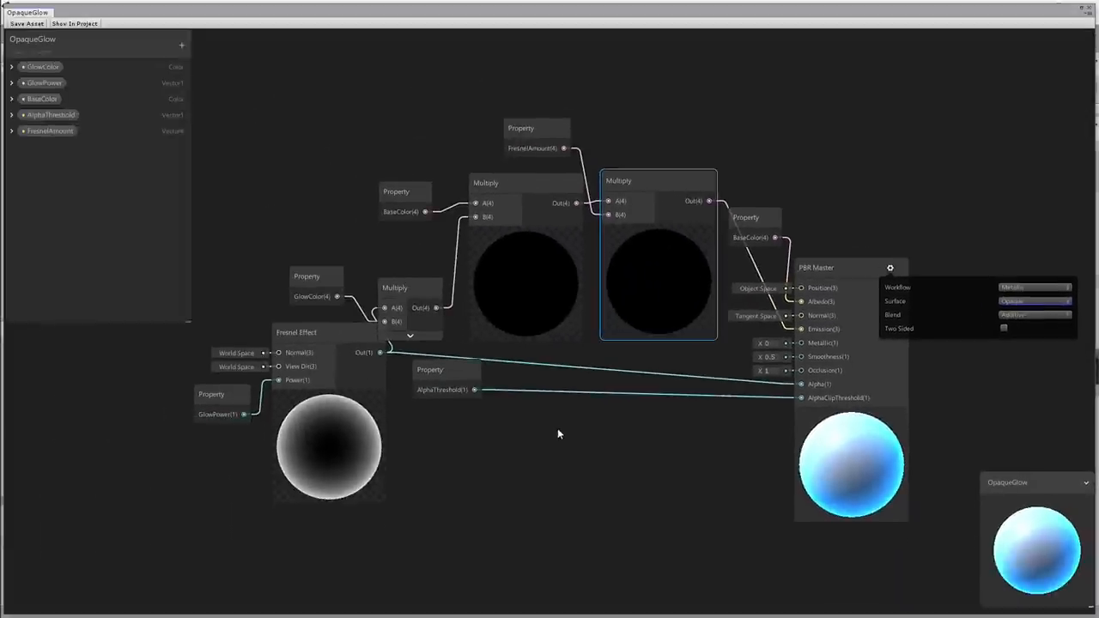
{"action": "scroll", "scroll_direction": "up", "scroll_amount": 3}
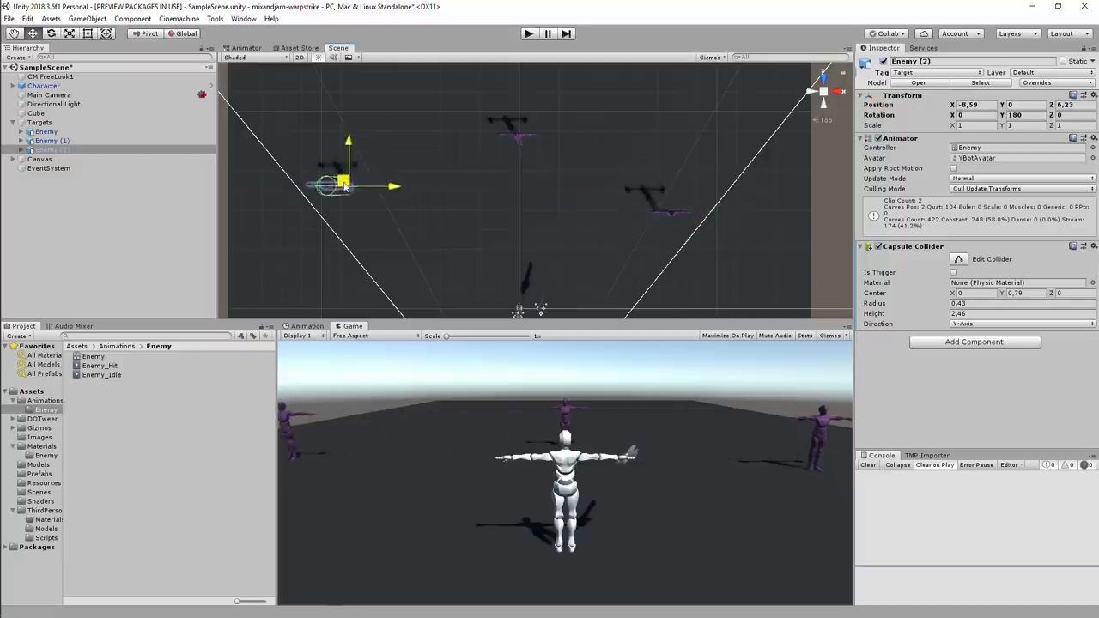
Step: Inspect an enemy target and scroll through its Inspector
{"action": "left_click", "coordinate": [529, 34]}
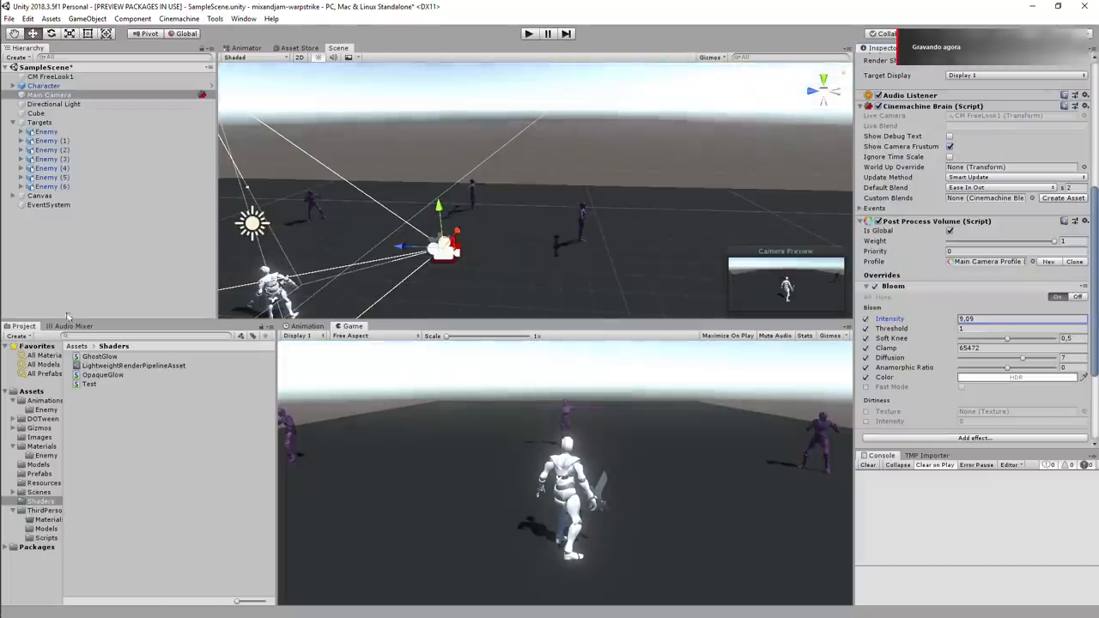
{"action": "scroll", "scroll_direction": "down", "scroll_amount": 3}
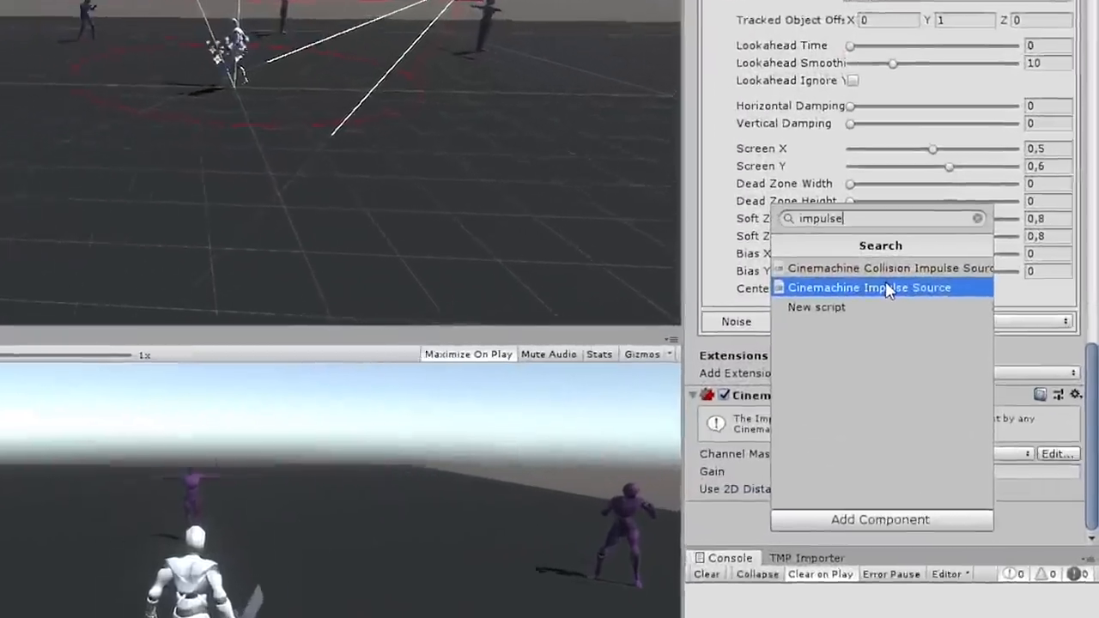
Step: Add a Cinemachine Impulse Source component via Add Component
{"action": "left_click", "coordinate": [870, 288]}
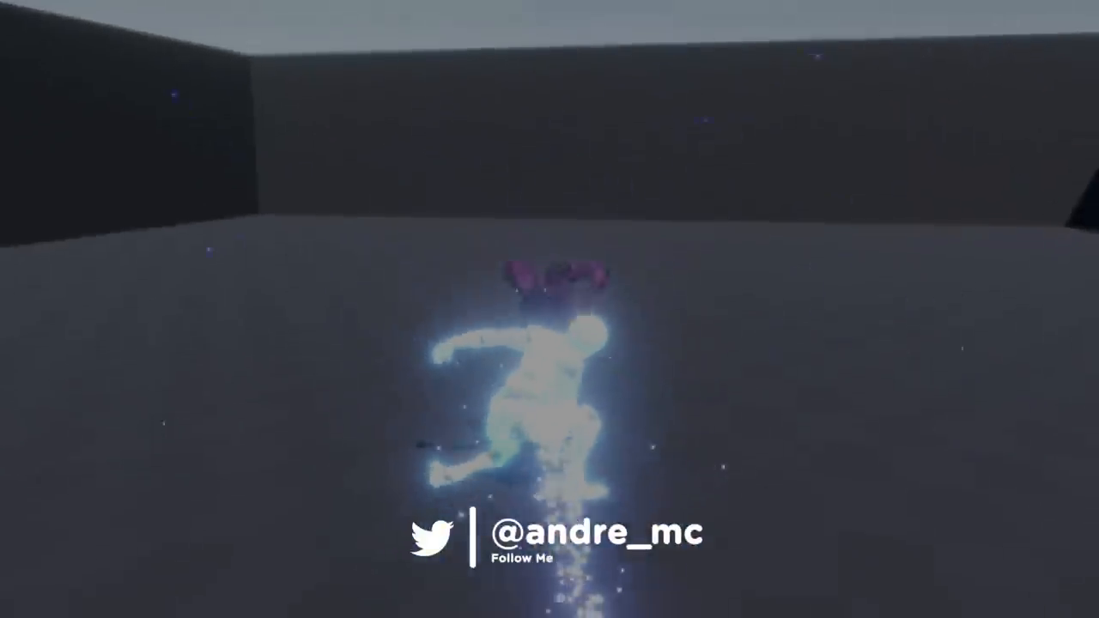
Step: Preview the warp strike toward a purple enemy with its ghost trail
{"action": "left_click", "coordinate": [801, 543]}
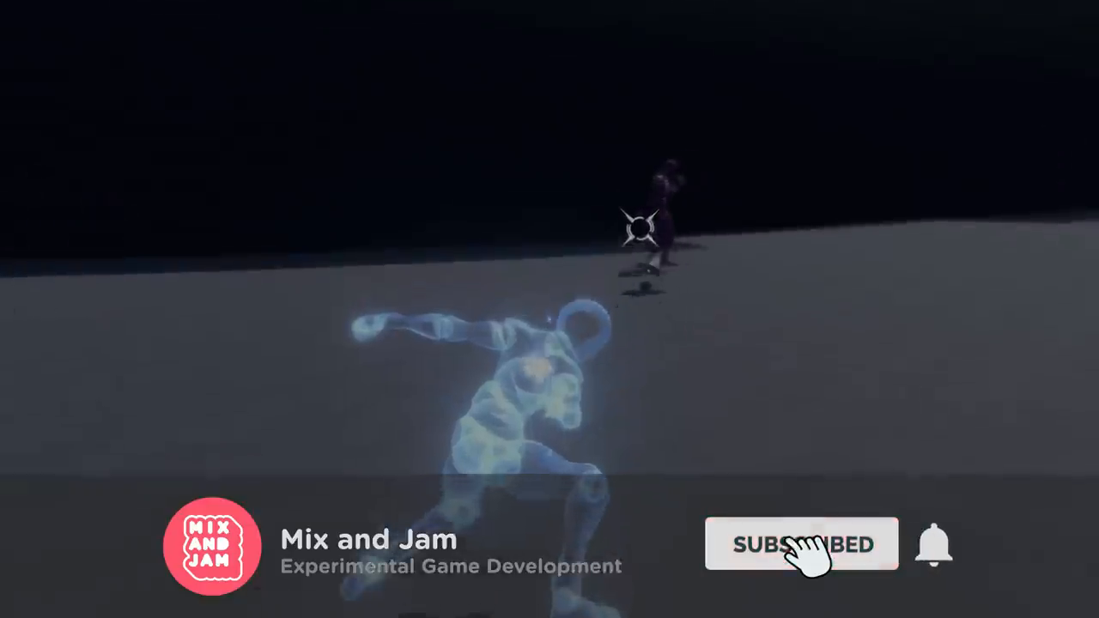